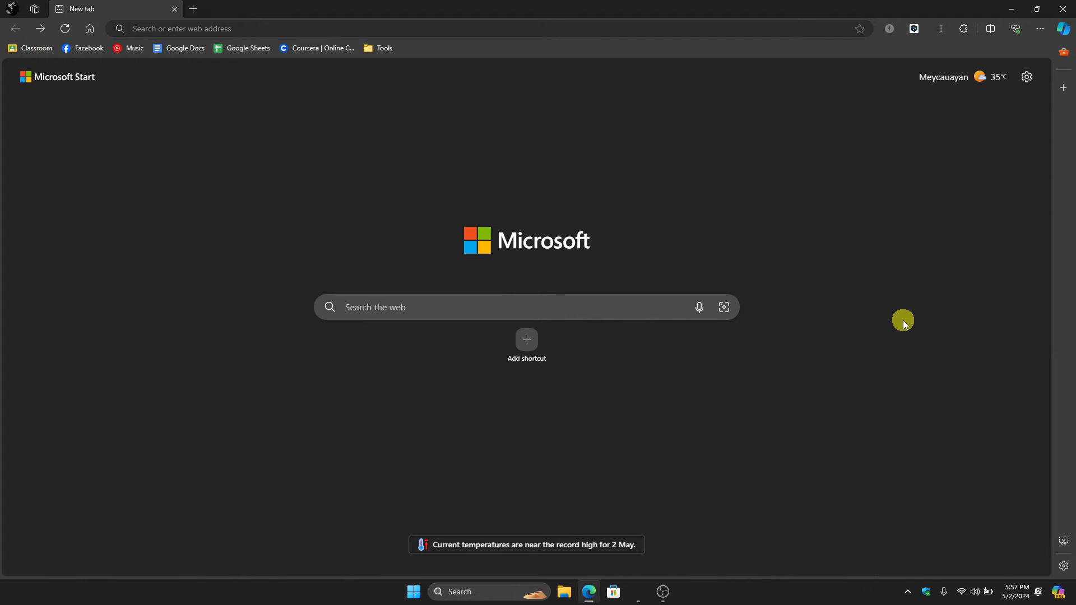
pyautogui.moveTo(915, 342)
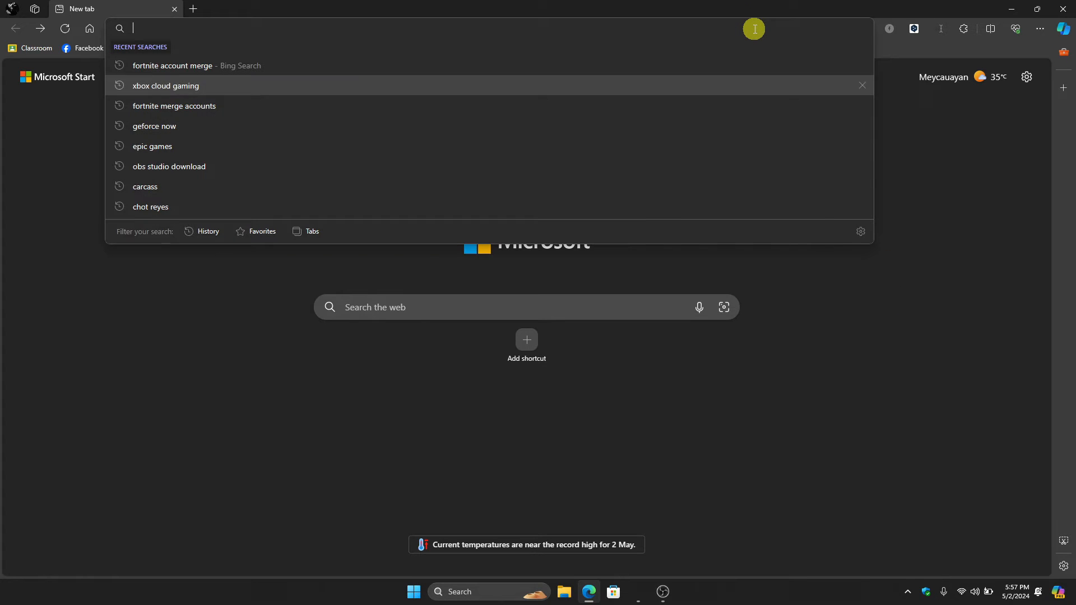
# Web-search 'xbox cloud gaming', open the Xbox Cloud Gaming (Beta) site, and open Fortnite from site search
pyautogui.click(165, 85)
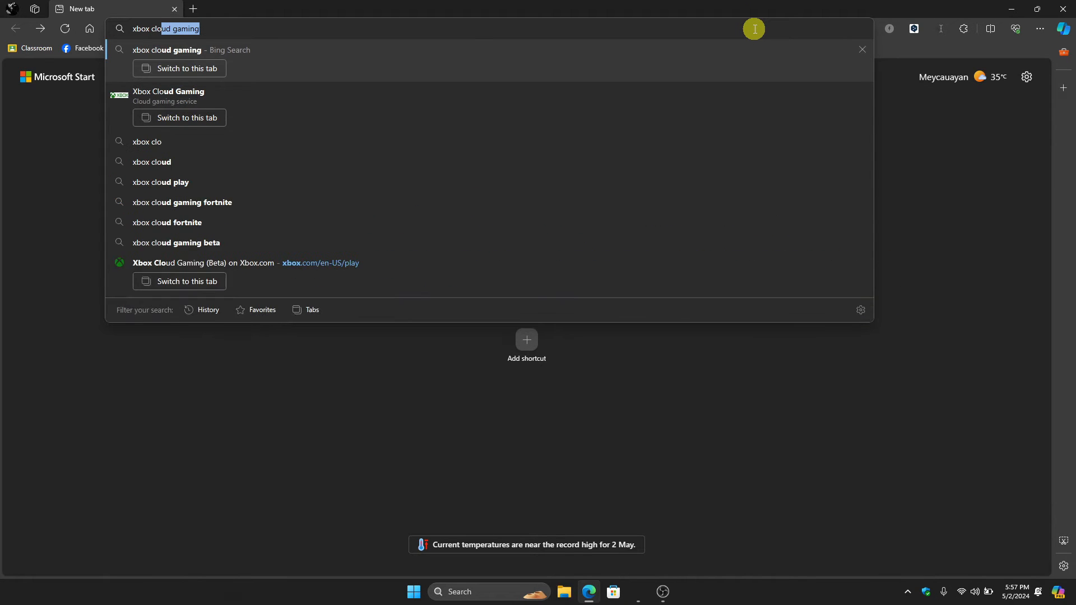
pyautogui.press('Return')
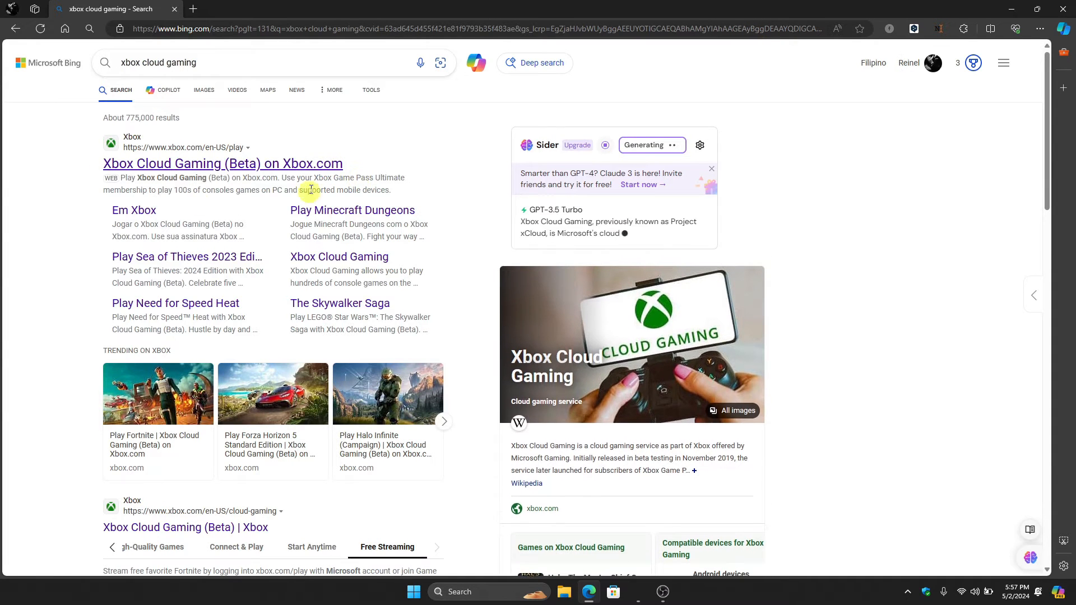
pyautogui.click(223, 163)
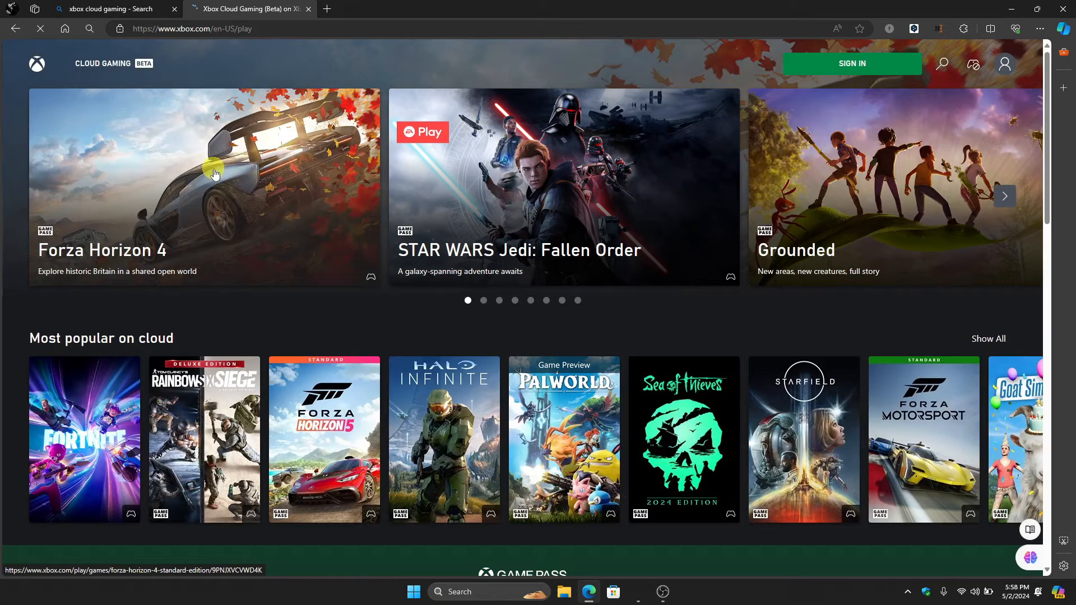
pyautogui.moveTo(1013, 39)
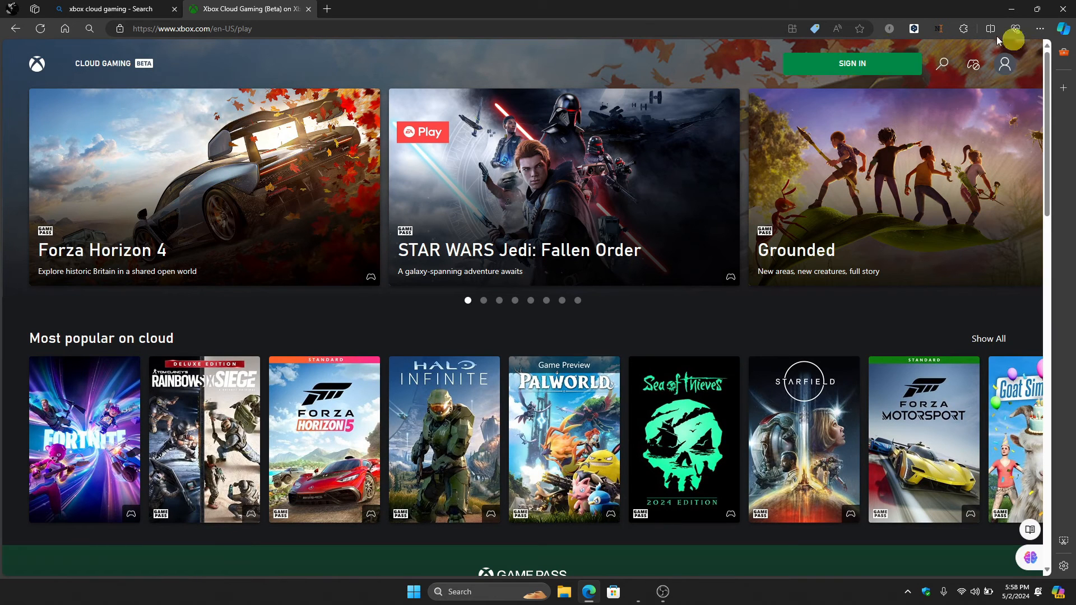
pyautogui.moveTo(942, 63)
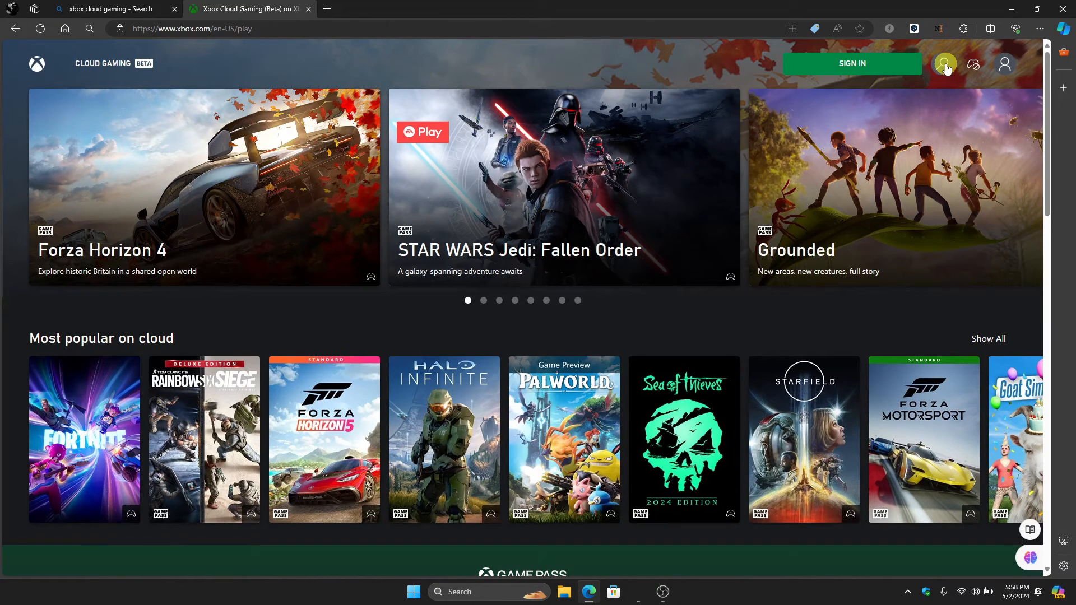
pyautogui.click(945, 63)
pyautogui.write('fortnite')
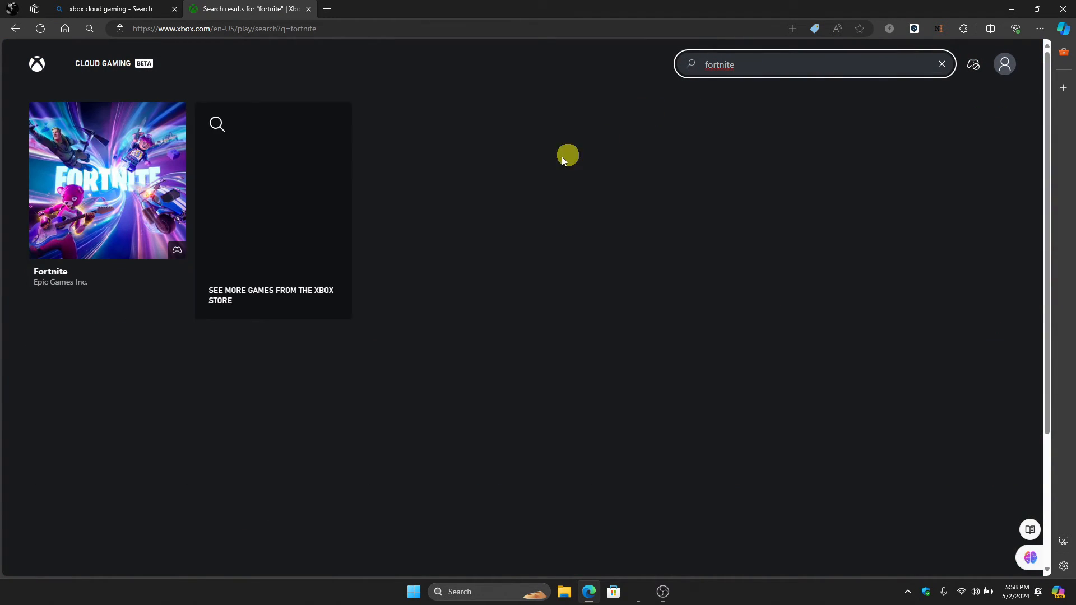
pyautogui.moveTo(43, 162)
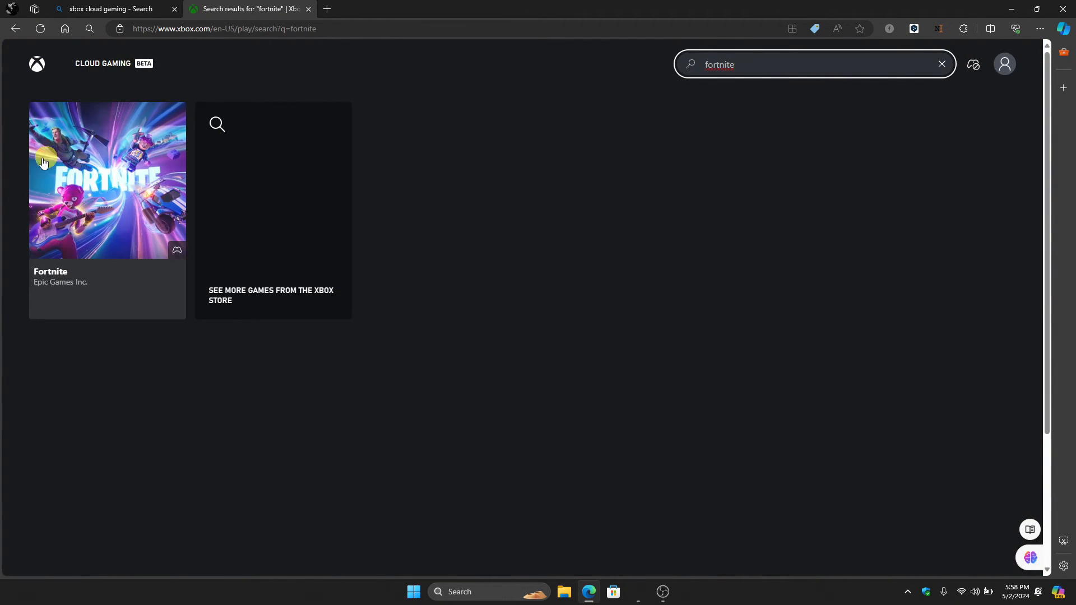
pyautogui.click(107, 179)
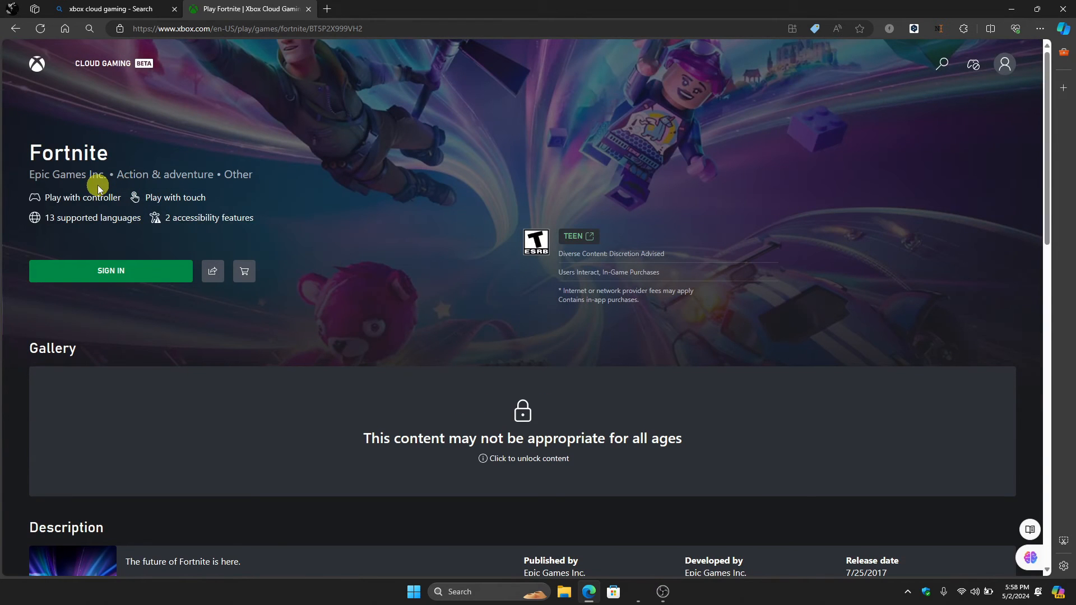
pyautogui.moveTo(110, 270)
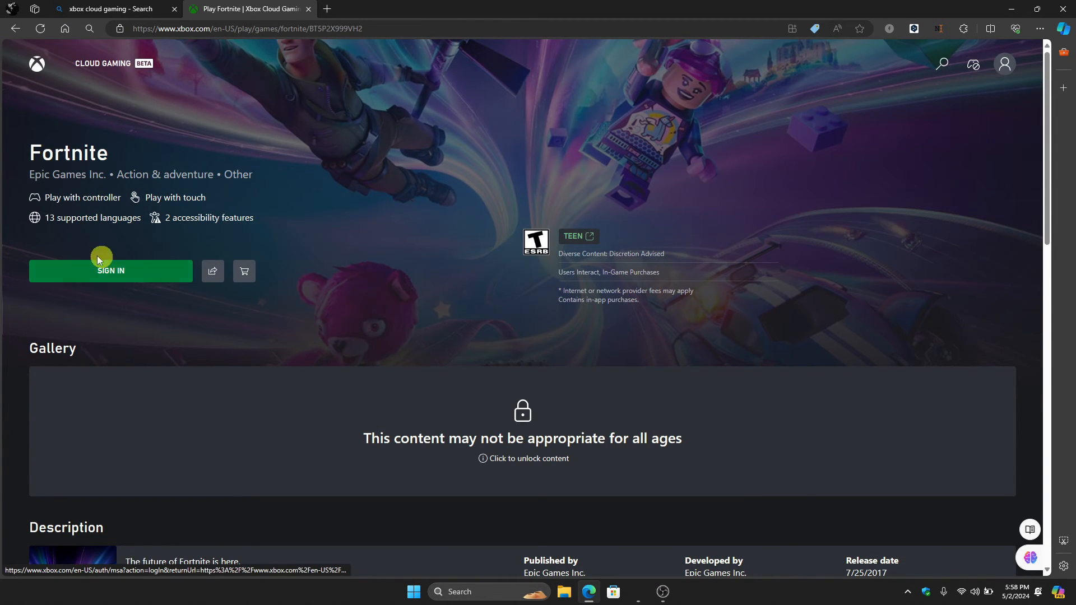
pyautogui.moveTo(124, 217)
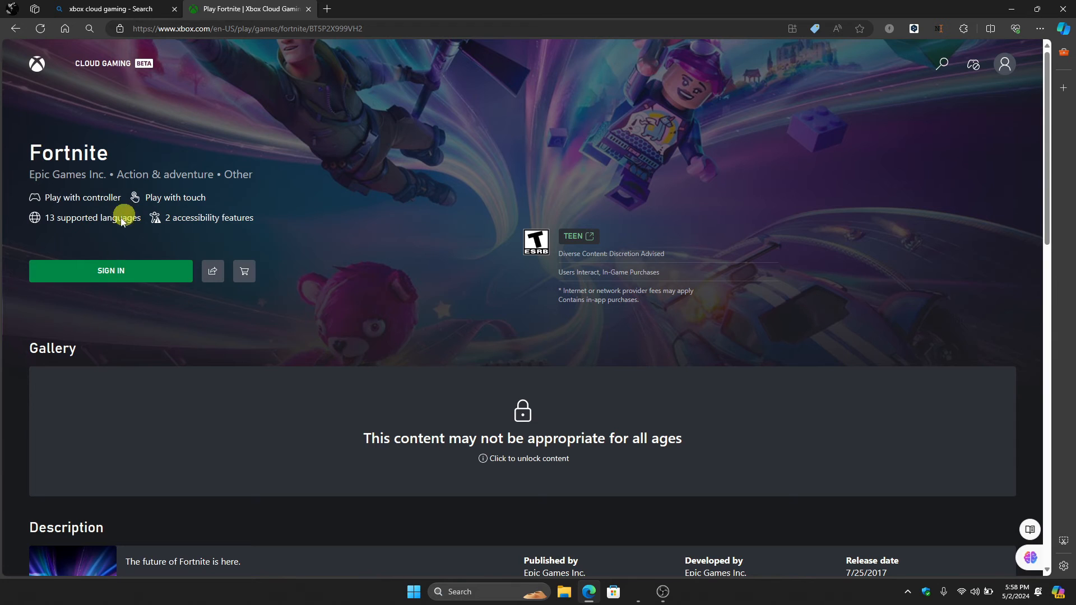
pyautogui.moveTo(162, 262)
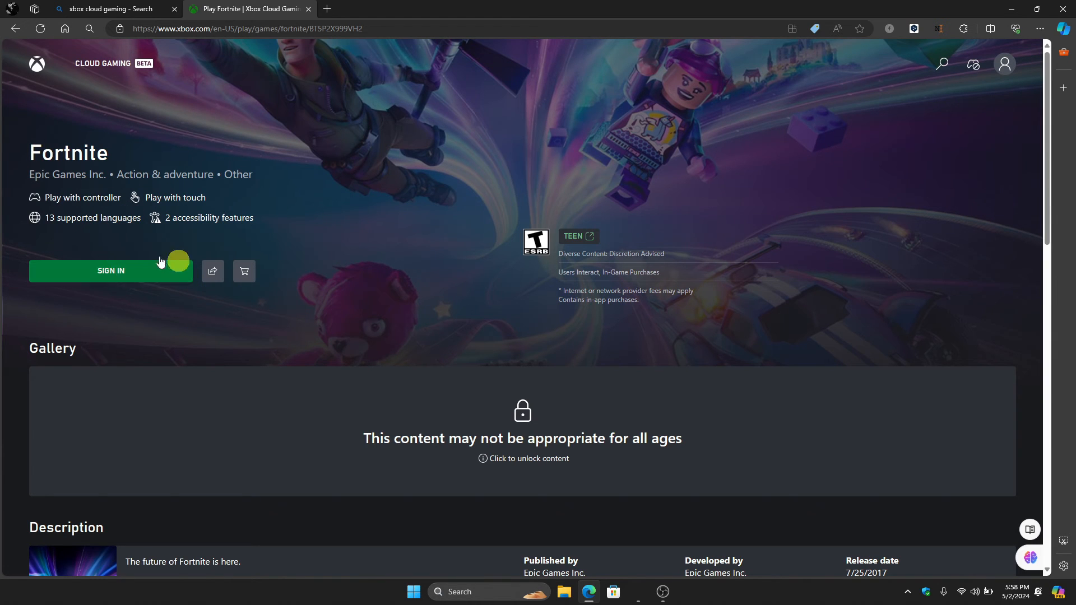
pyautogui.moveTo(476, 364)
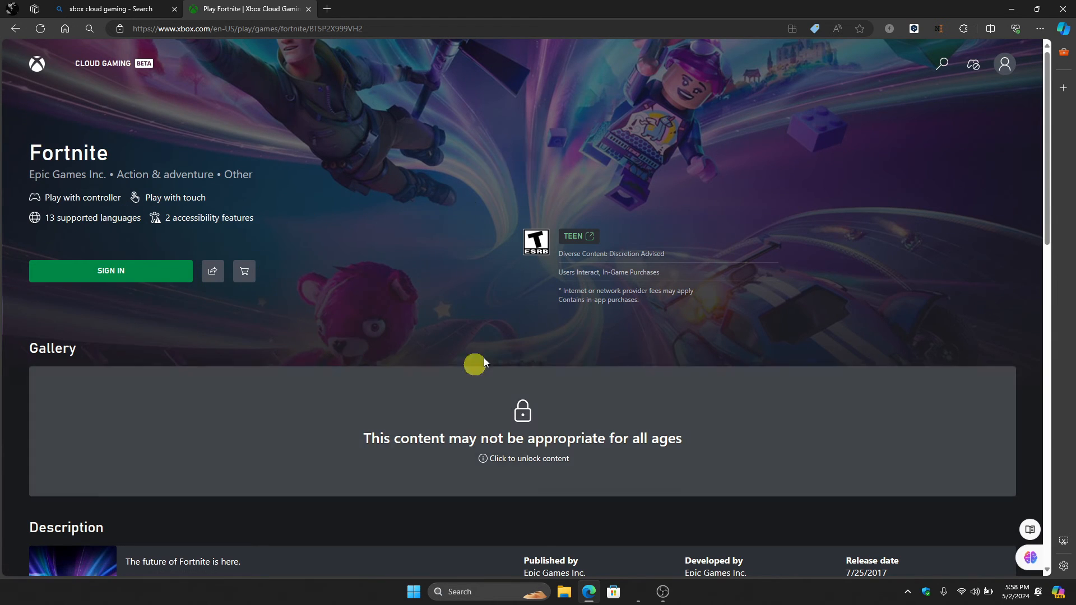
pyautogui.moveTo(414, 229)
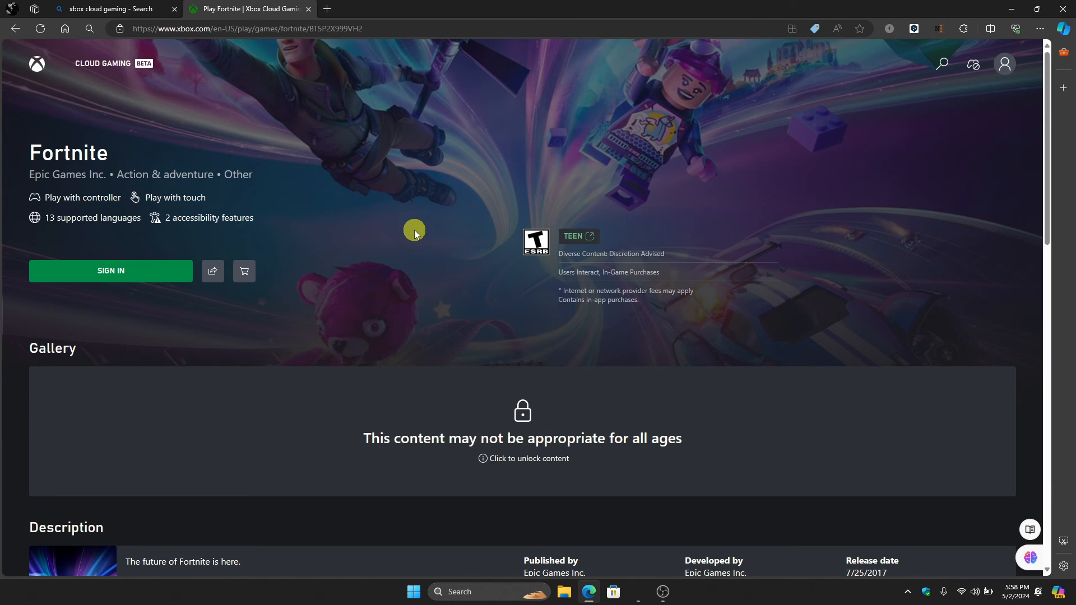